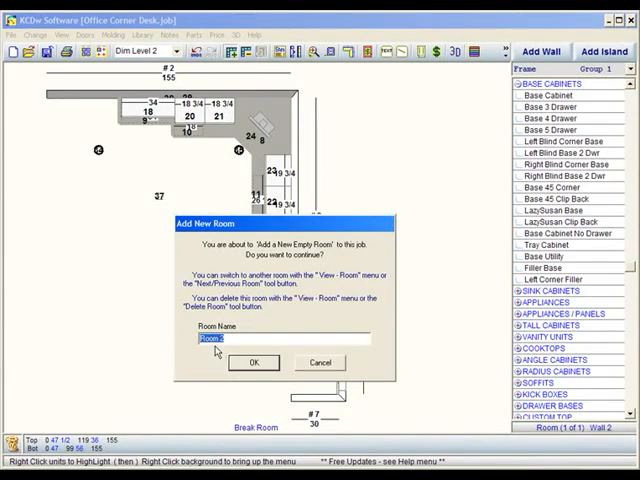
Step: Name the new room 'Master Bath' and confirm adding it
text(Master Bath)
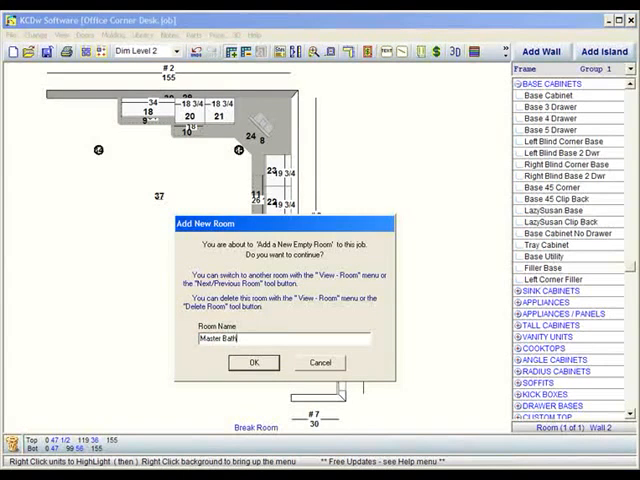
click(254, 362)
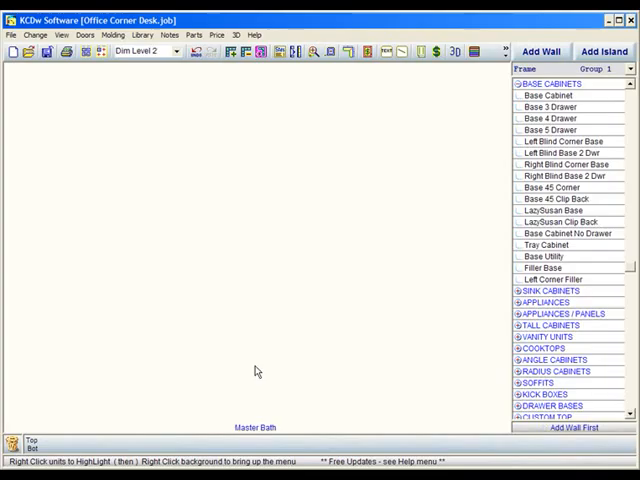
mouse_move(316, 328)
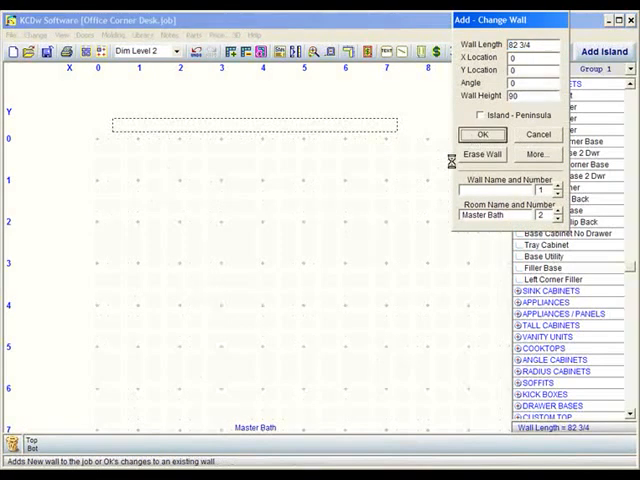
Step: Accept Wall 1's size and place a Vanity Sink from VANITY UNITS onto it
click(480, 134)
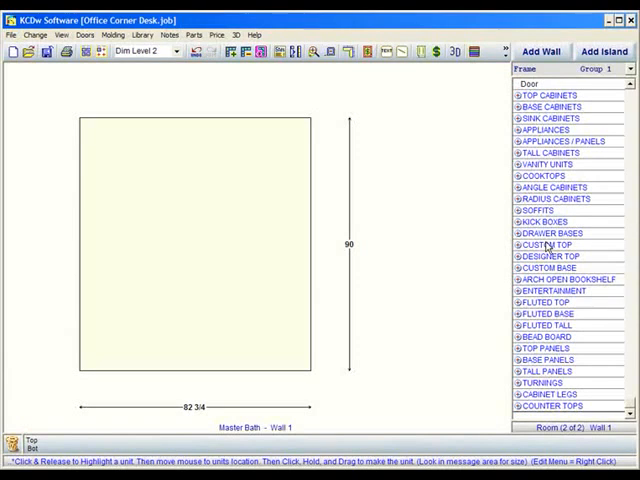
click(548, 164)
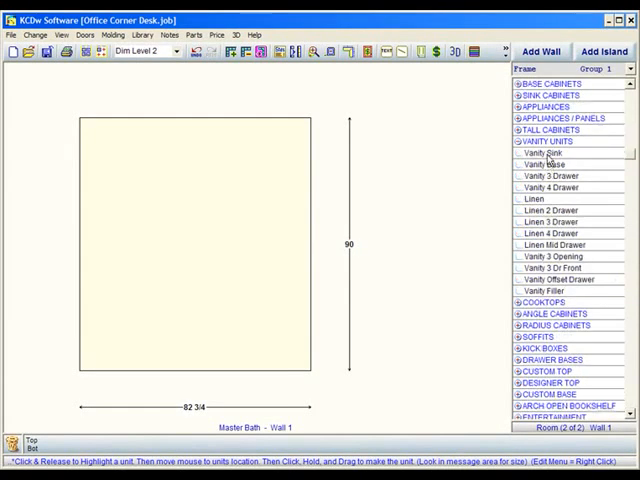
click(546, 152)
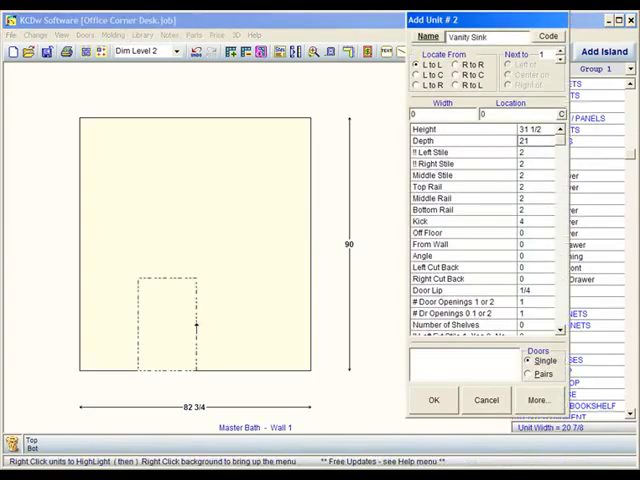
click(432, 400)
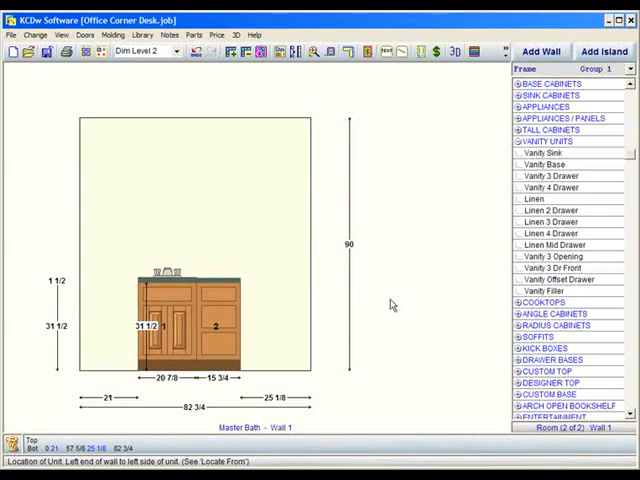
mouse_move(258, 56)
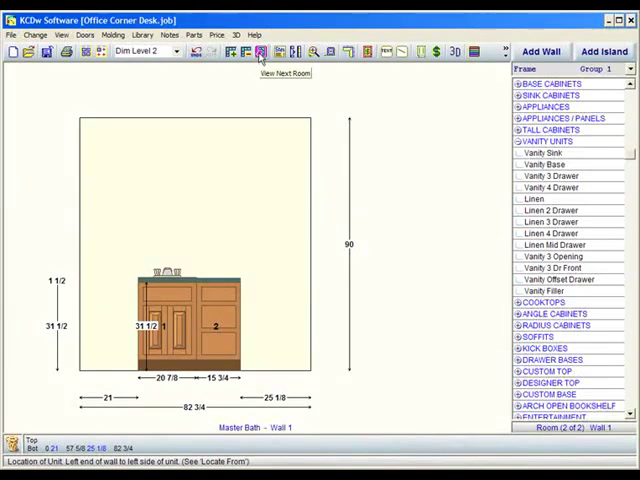
Step: Cycle to the next room, showing the Break Room's Wall 2 elevation
click(268, 52)
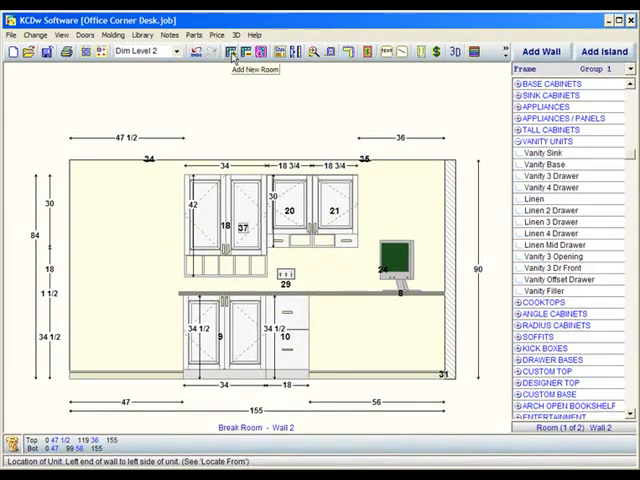
Step: Create a room named 'Bedroom' with its default wall, then return to the Break Room
click(228, 50)
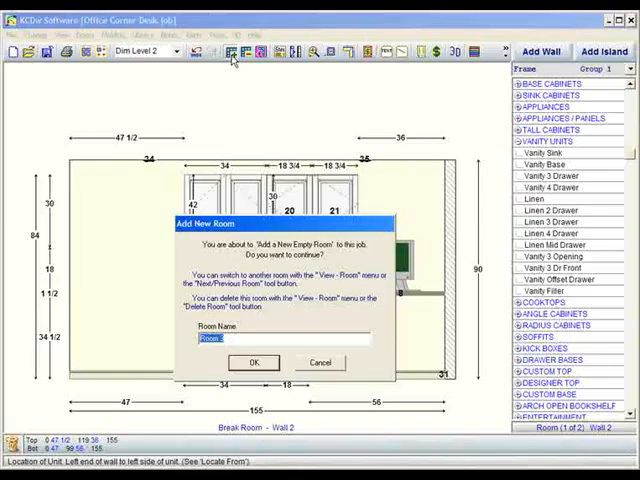
text(Bed)
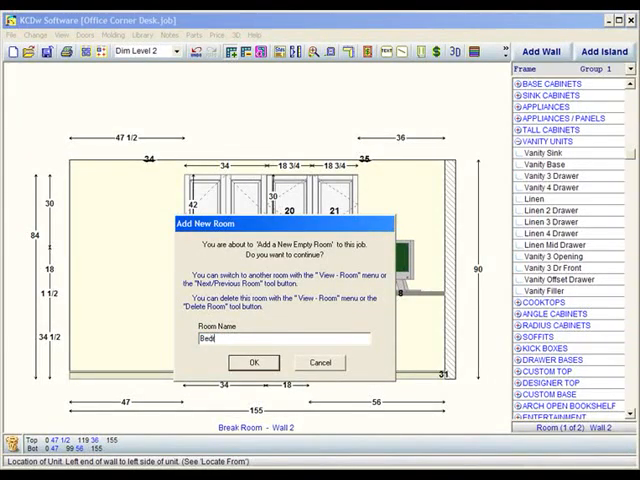
text(room)
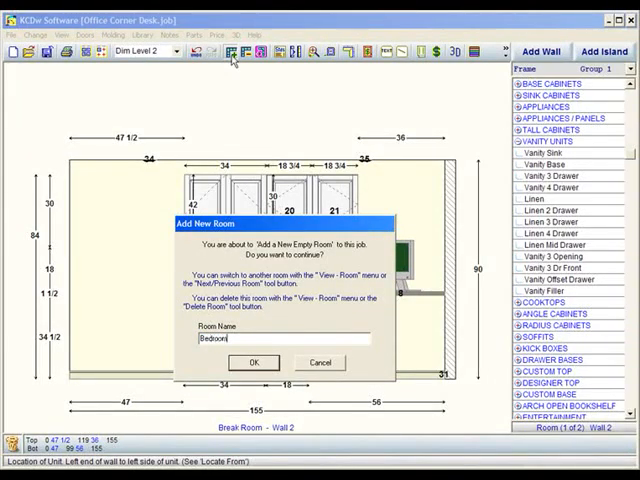
click(254, 364)
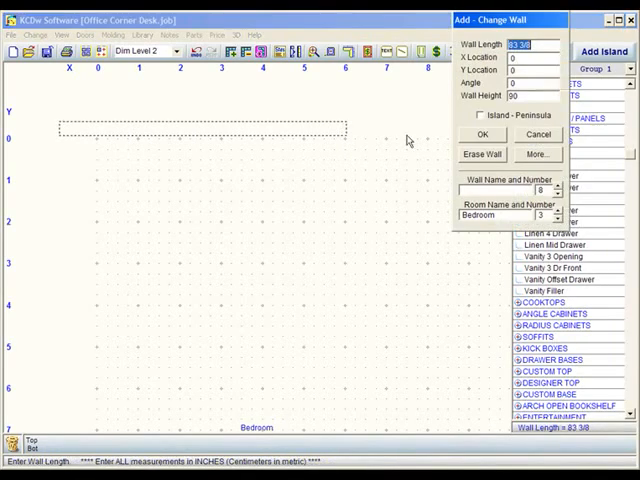
click(480, 134)
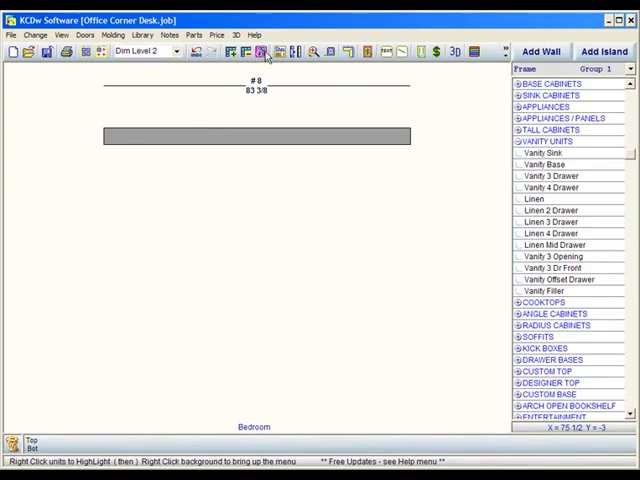
click(12, 36)
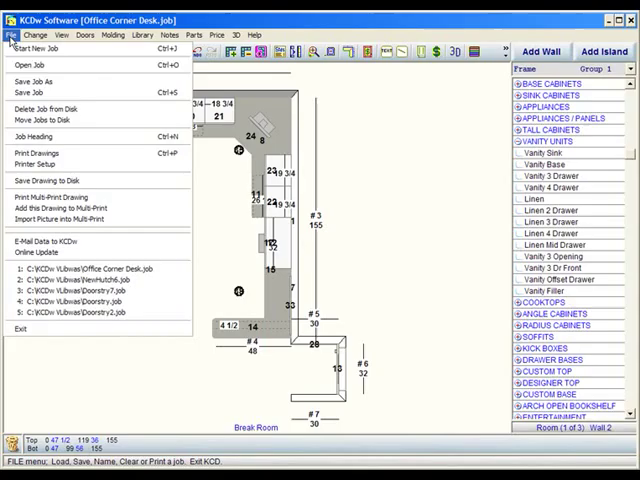
mouse_move(36, 152)
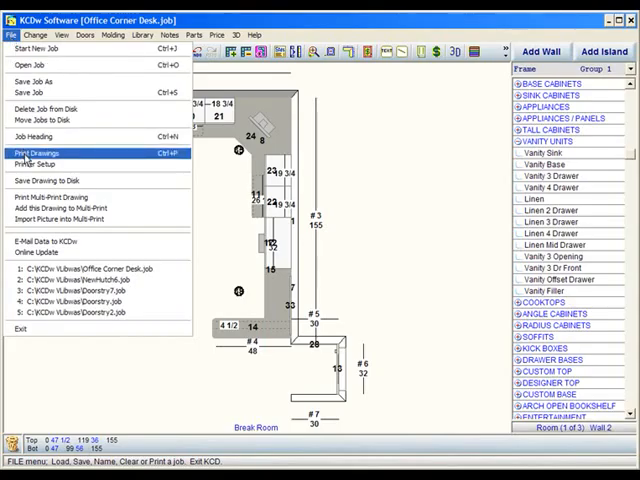
click(36, 152)
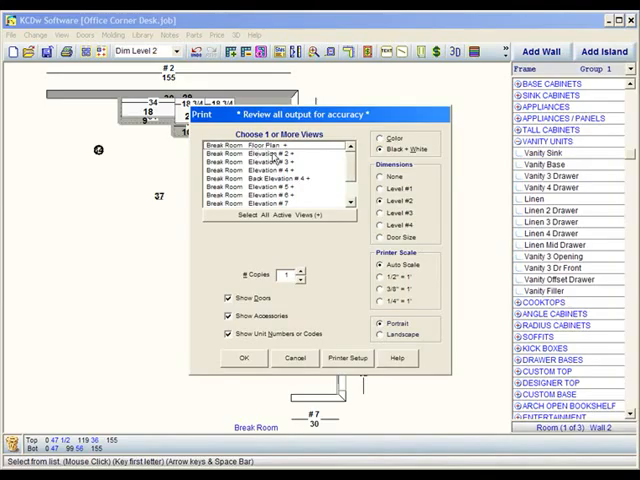
scroll(down, 3)
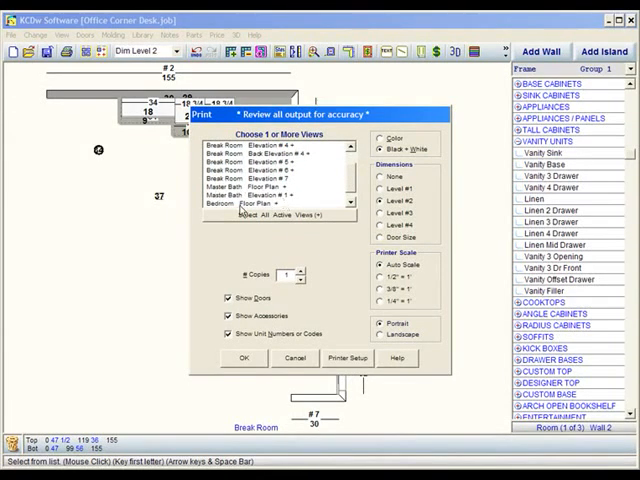
scroll(down, 3)
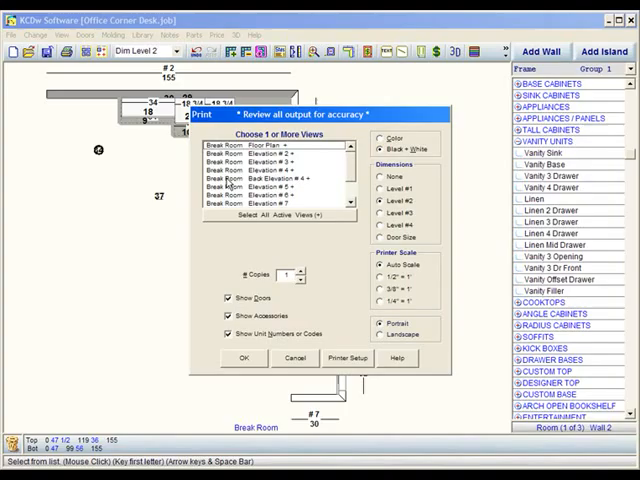
mouse_move(300, 368)
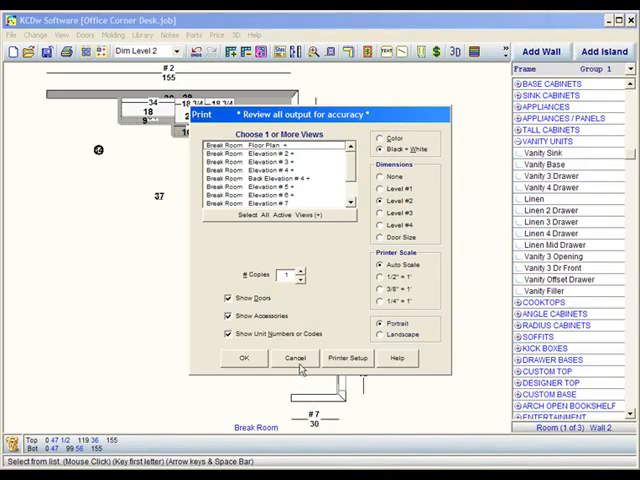
click(296, 358)
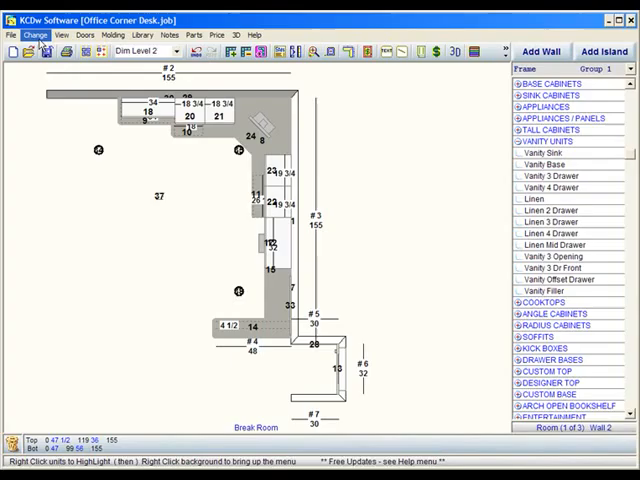
Step: Reach Rename this Room through View > Rooms for the Break Room
click(36, 36)
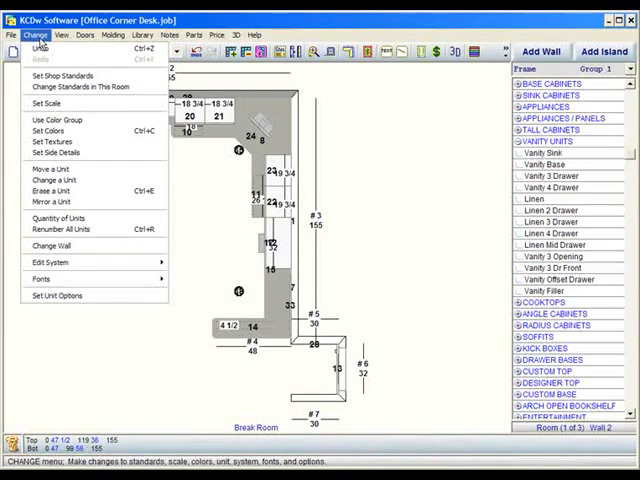
click(60, 36)
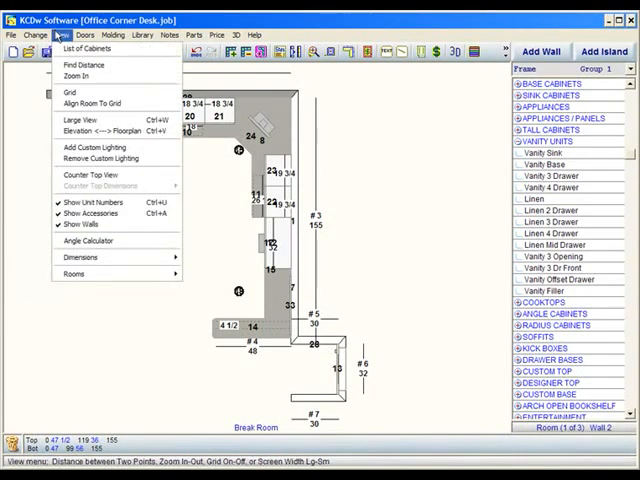
mouse_move(74, 274)
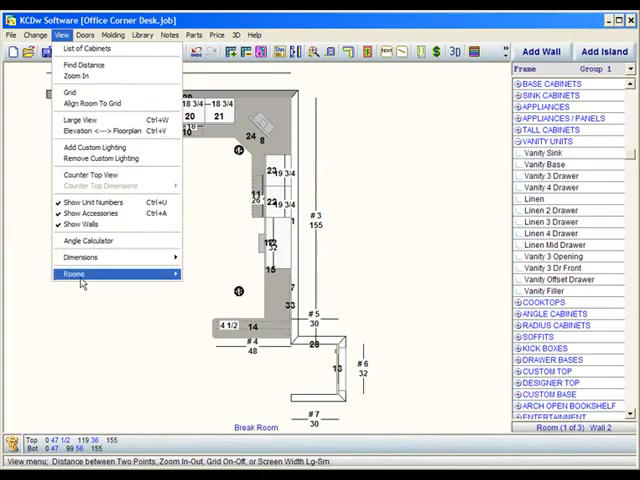
click(74, 274)
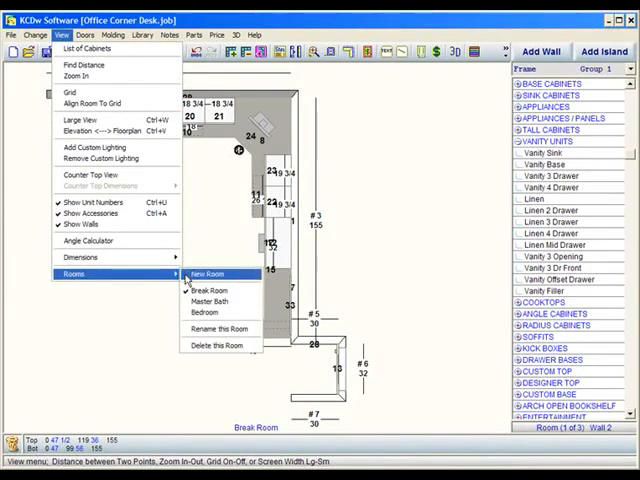
mouse_move(210, 290)
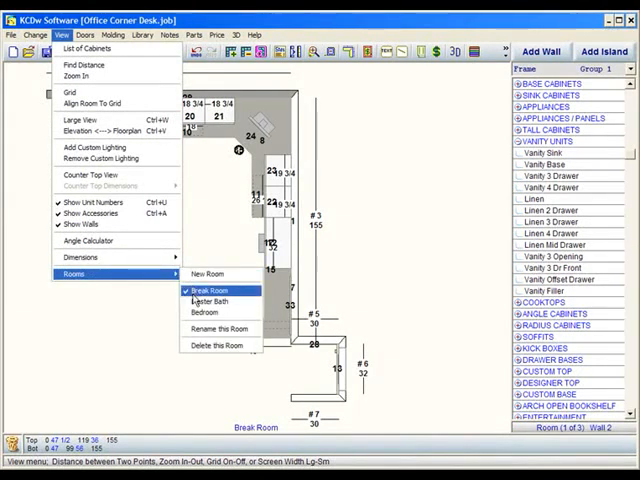
mouse_move(216, 328)
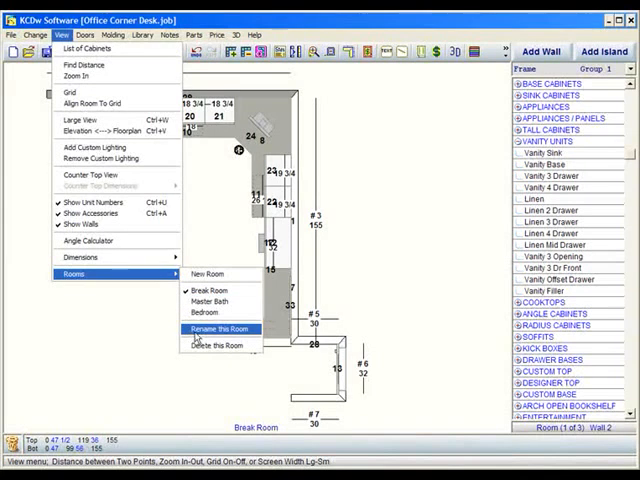
click(216, 328)
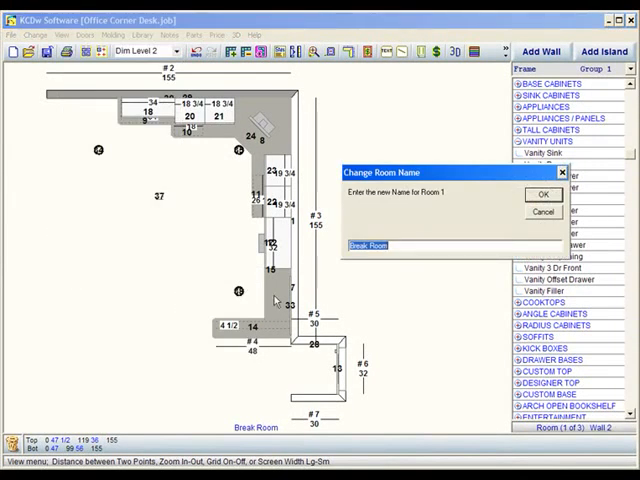
Step: Enter 'somthing el' as the Break Room's new name and confirm it
text(so)
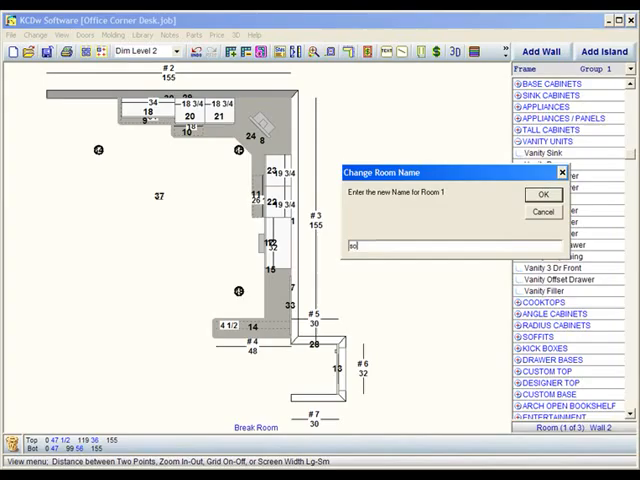
text(somthing else)
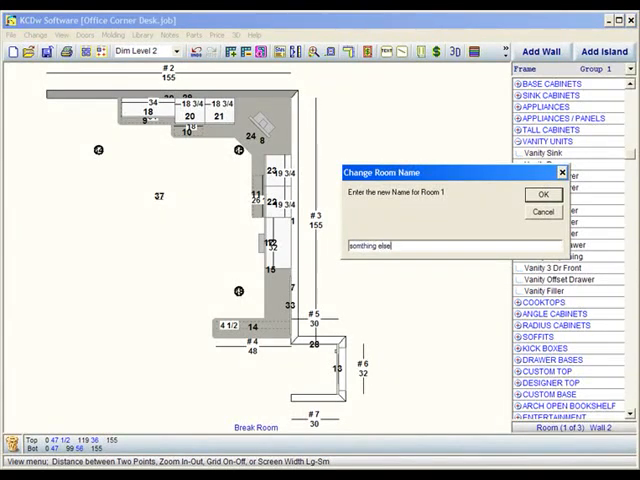
click(532, 194)
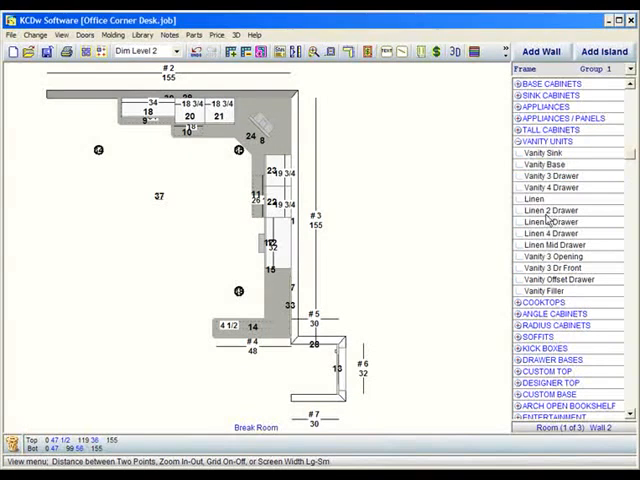